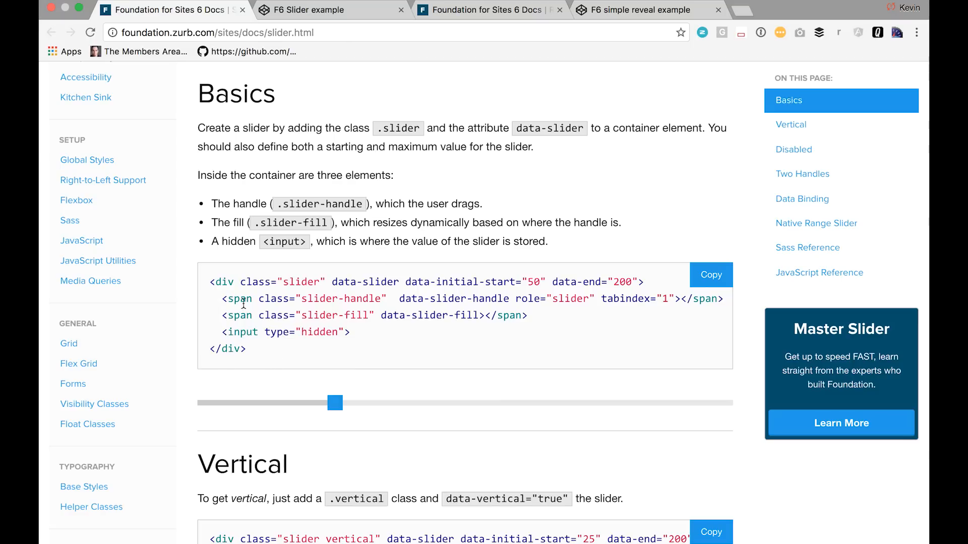
mouse_move(334, 333)
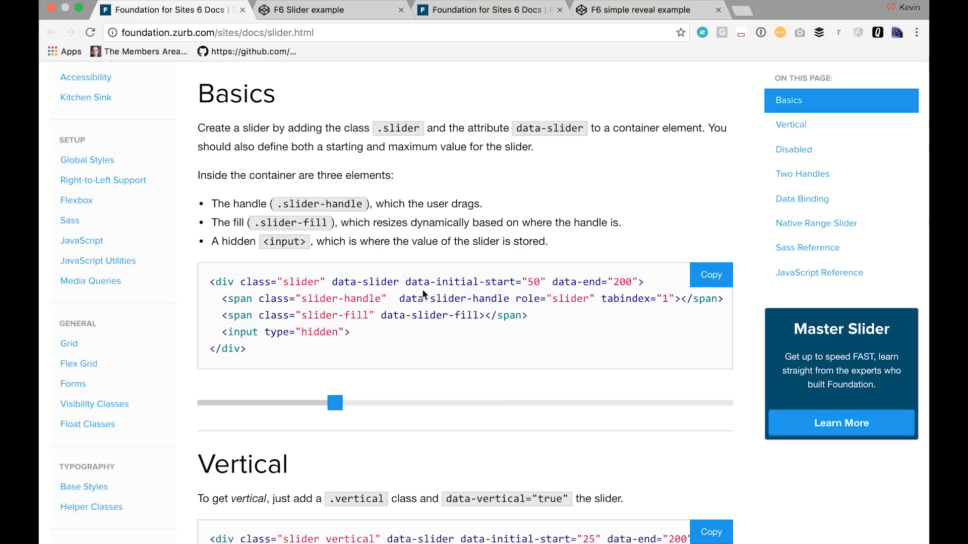
mouse_move(399, 298)
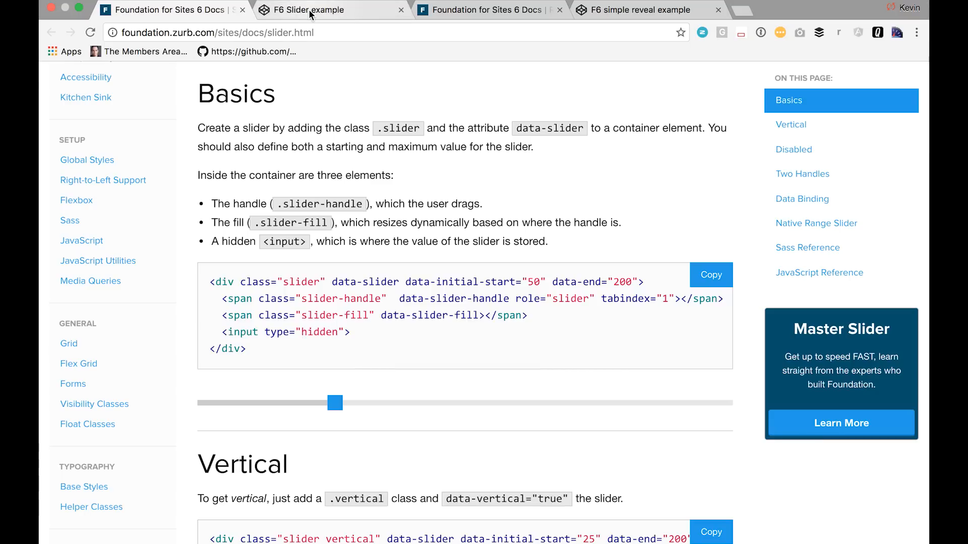
mouse_move(311, 14)
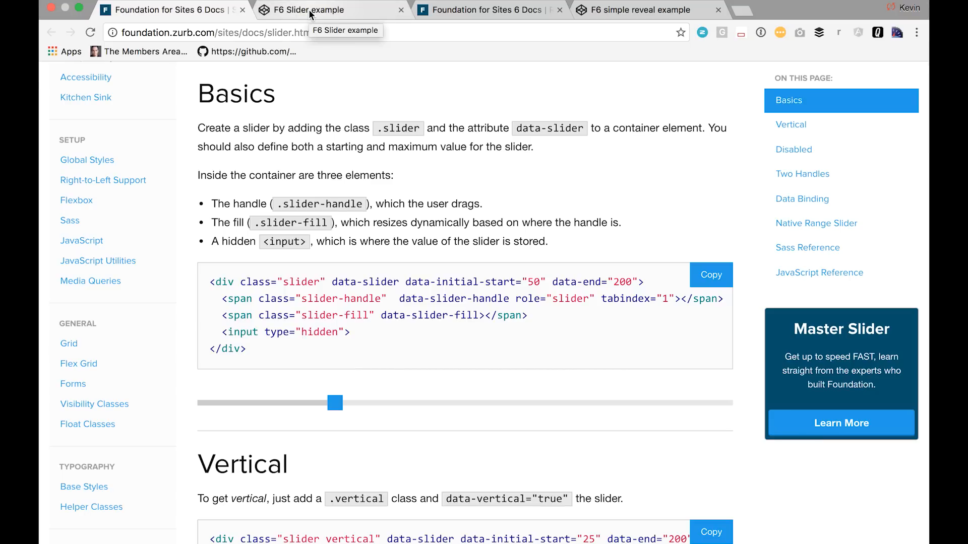
Select the slider's data-initial-start value 50 in the F6 Slider example pen
left_click(312, 9)
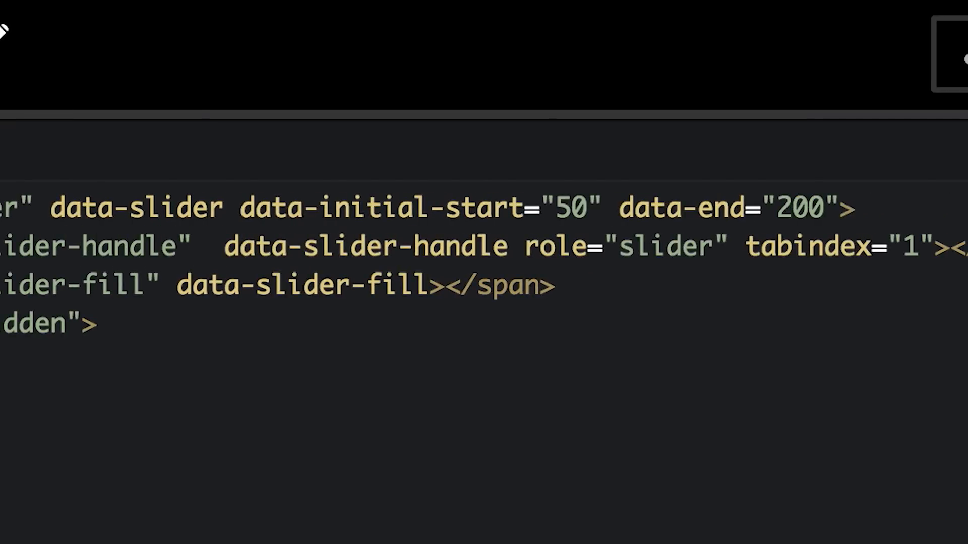
double_click(182, 290)
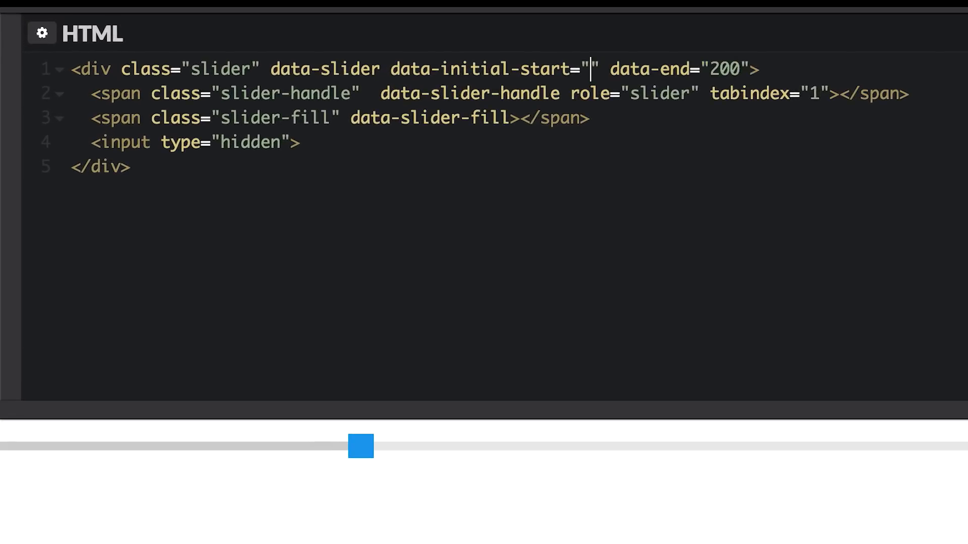
Set data-initial-start to 25 and check the handle moves left in the preview
type("25")
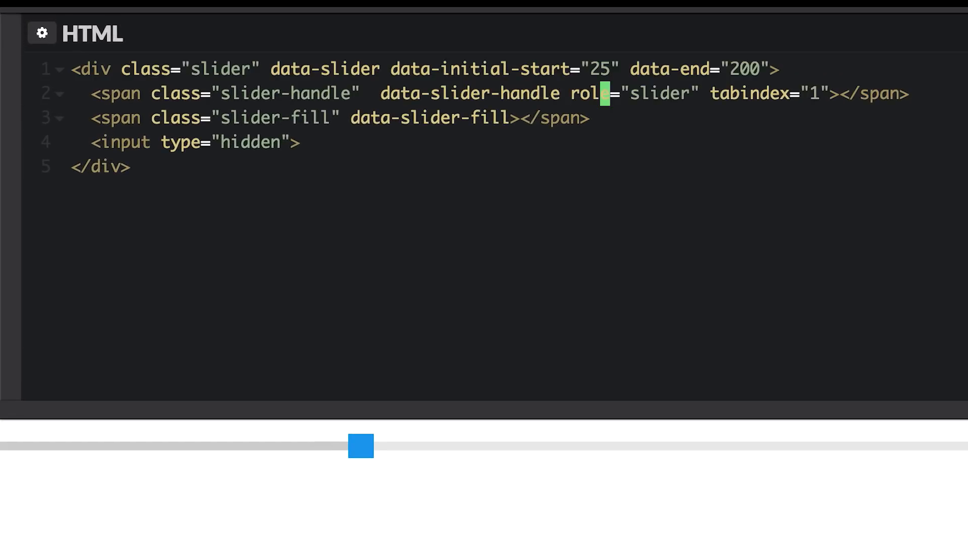
left_click_drag(361, 445, 192, 446)
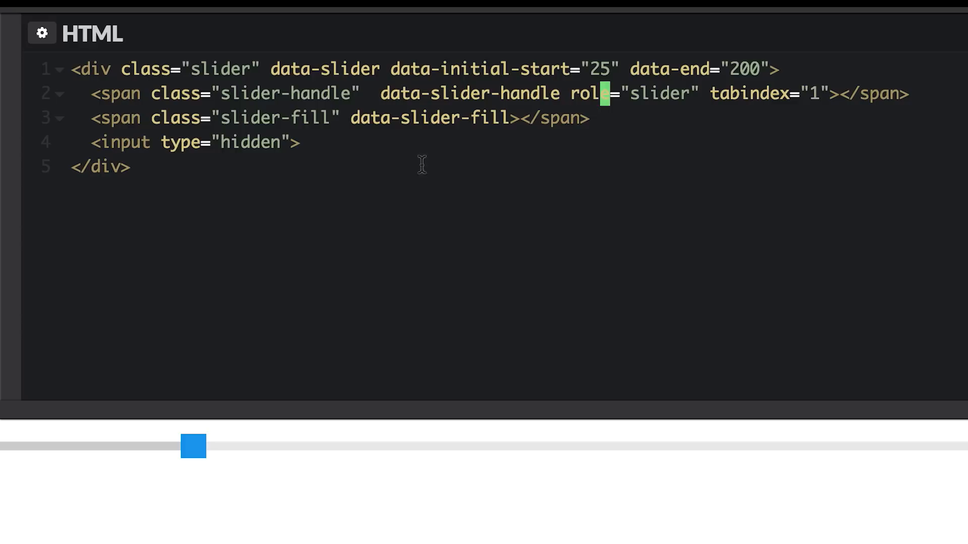
mouse_move(431, 156)
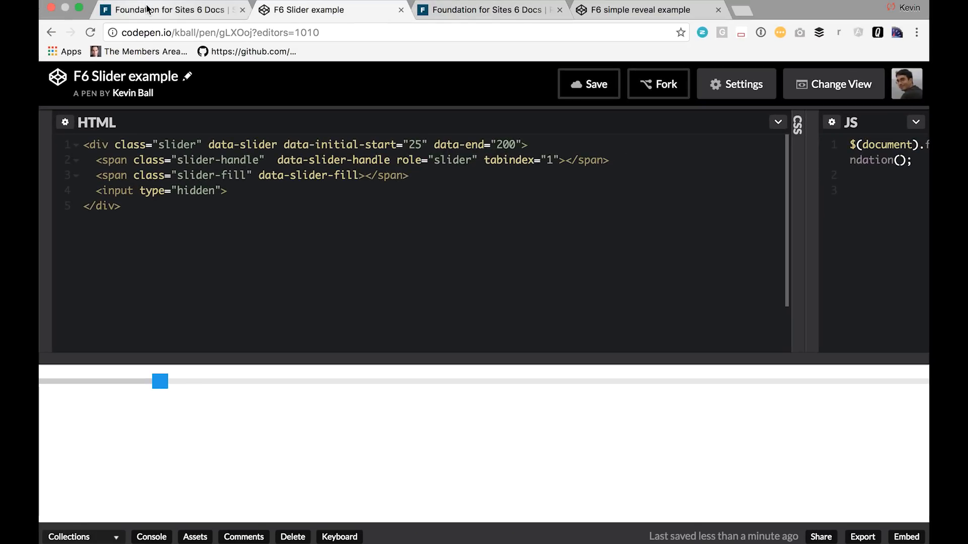
Scroll the Foundation slider docs to the JavaScript Reference options table
left_click(172, 11)
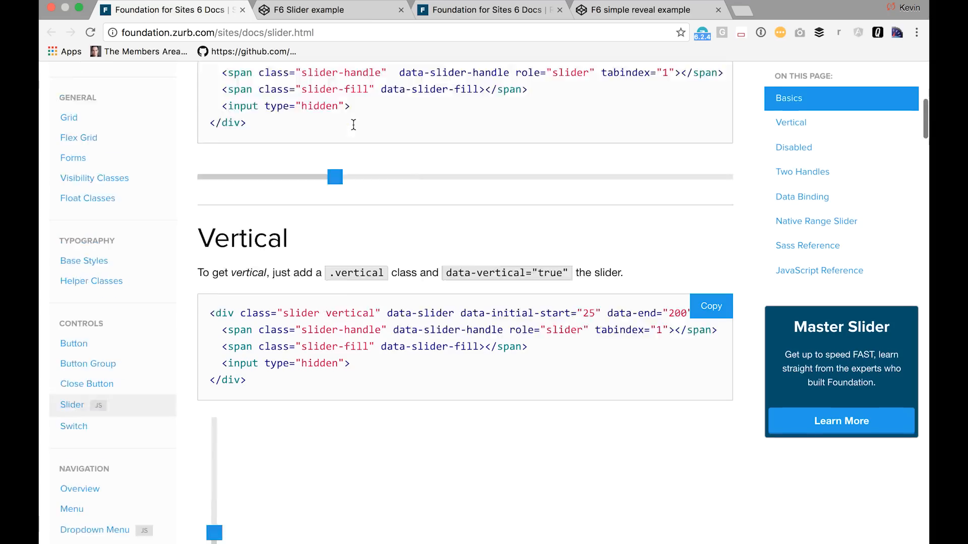
scroll("down", 3)
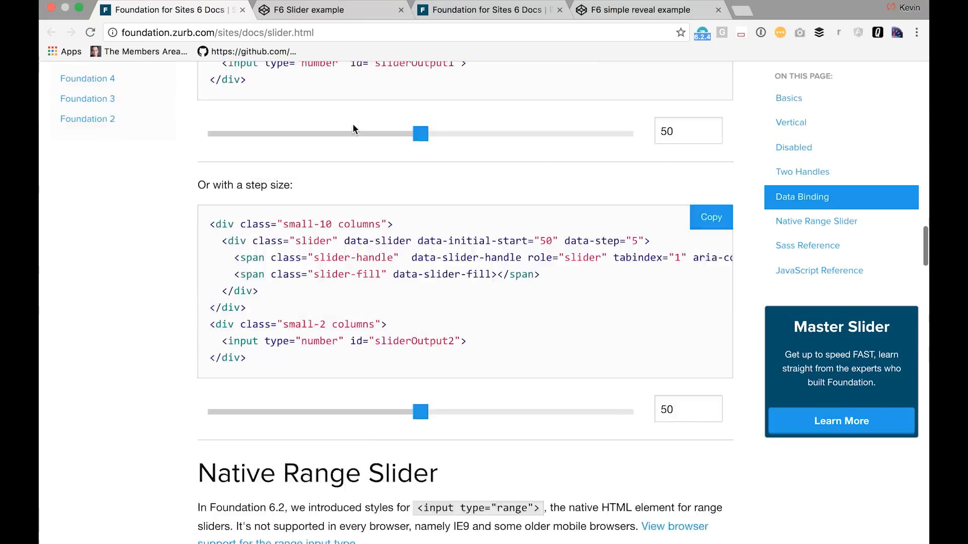
scroll("down", 3)
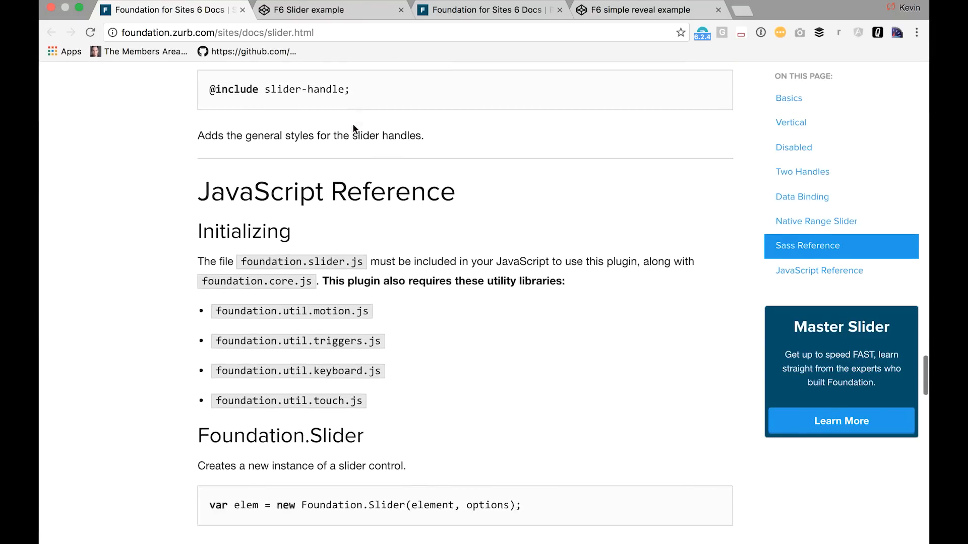
scroll("down", 3)
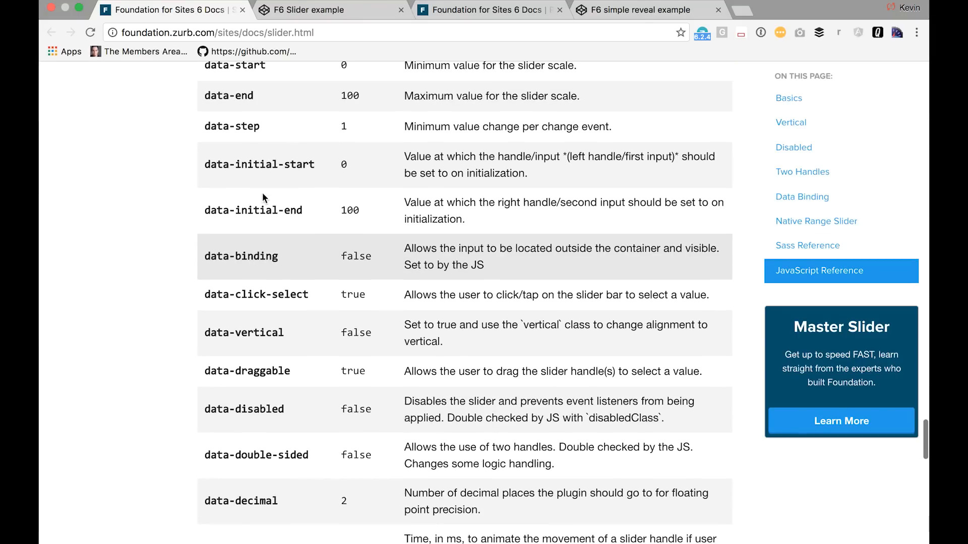
scroll("up", 3)
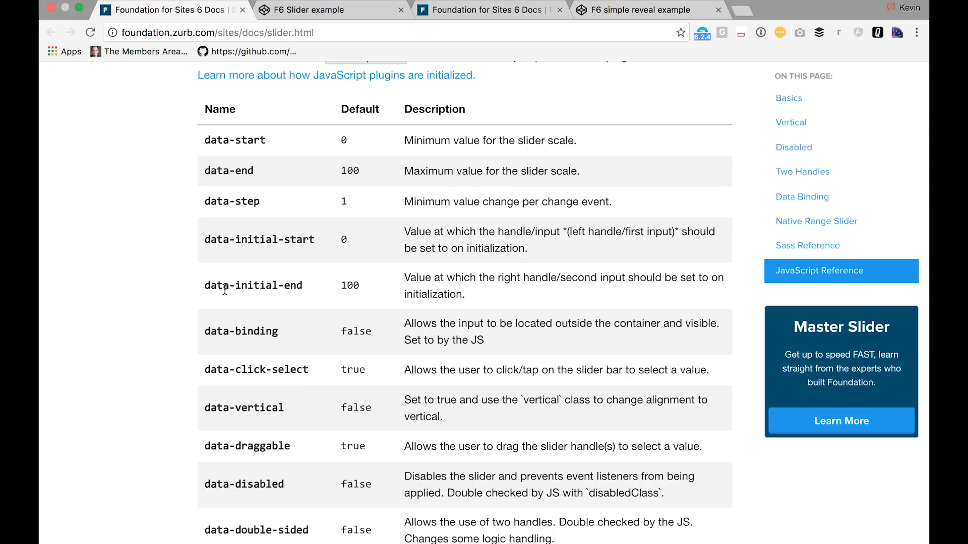
mouse_move(199, 209)
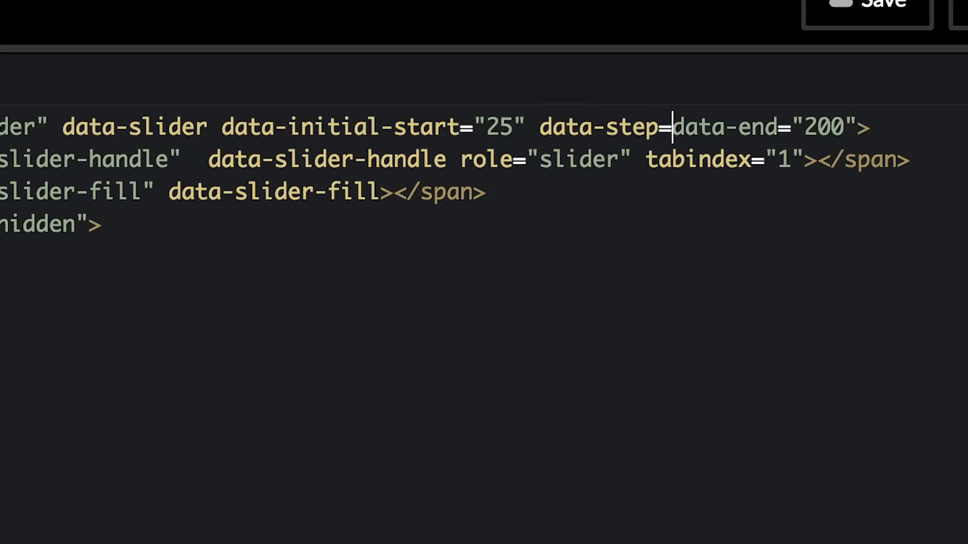
Add data-step="5" to the slider and drag the preview handle to verify the step size
type("\"5\"")
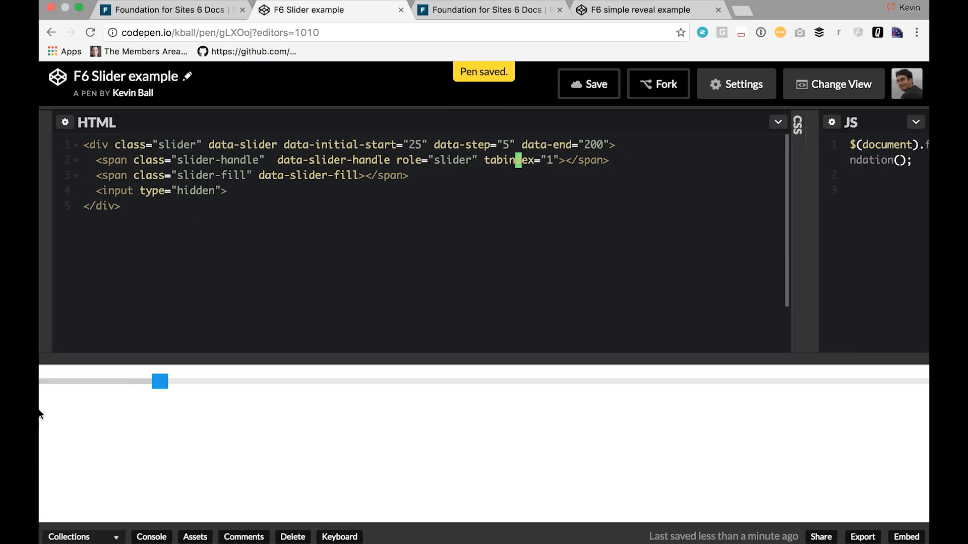
left_click_drag(159, 381, 175, 381)
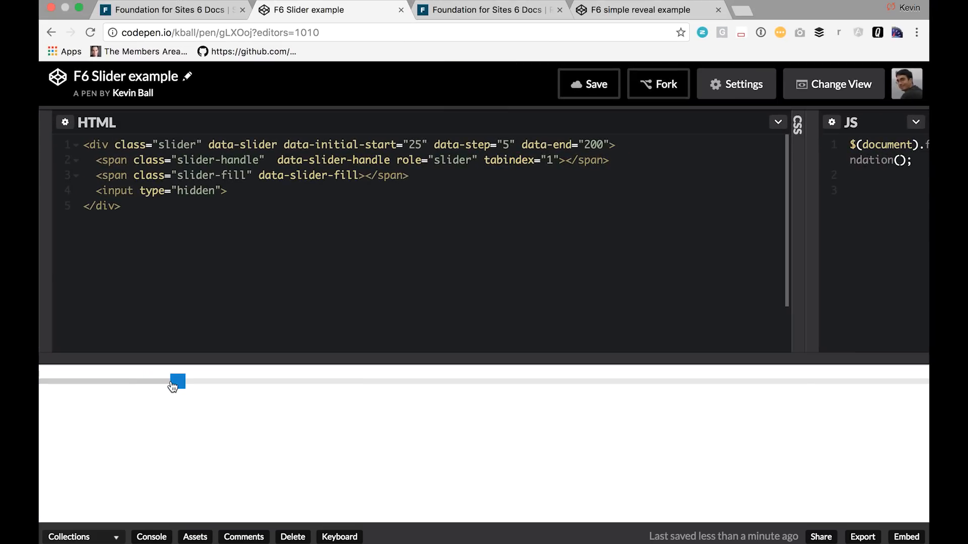
left_click_drag(178, 381, 221, 381)
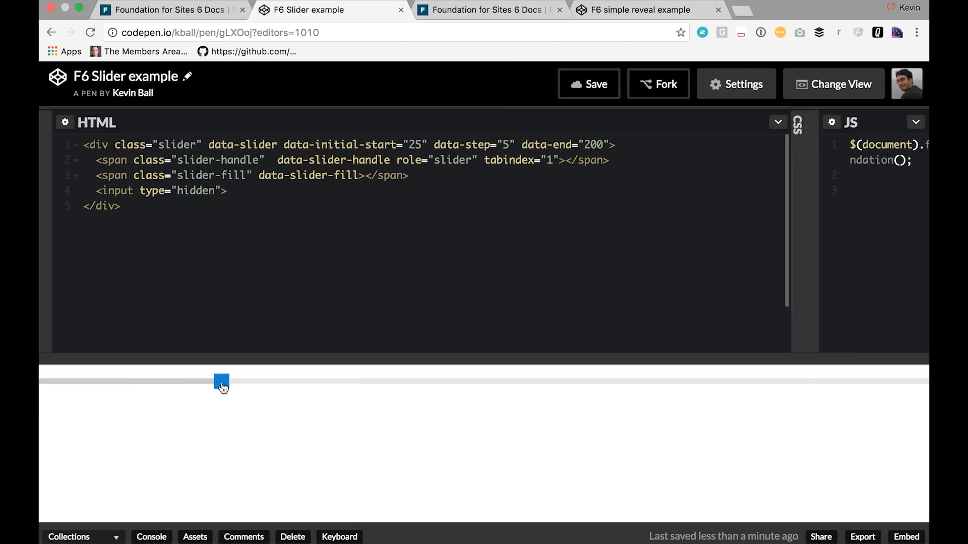
left_click_drag(221, 381, 291, 381)
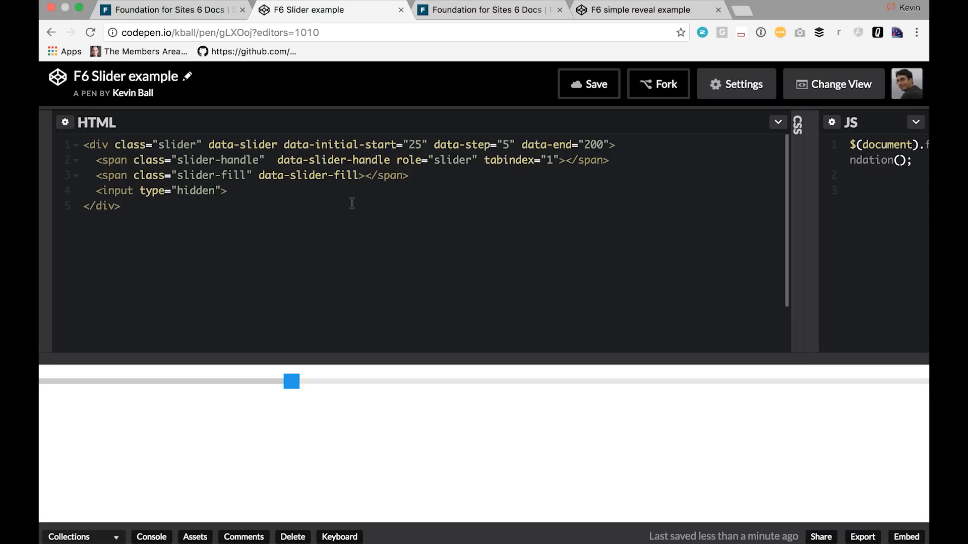
left_click(122, 205)
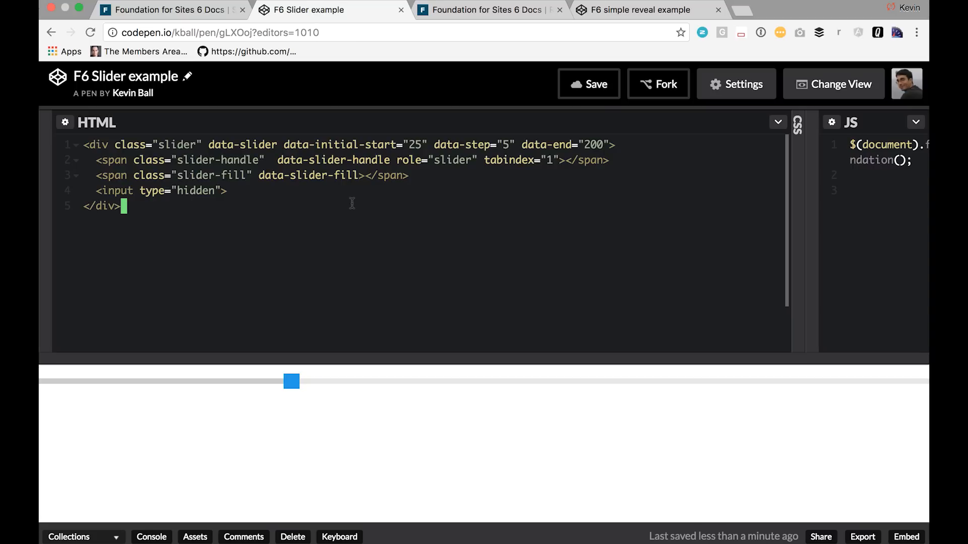
left_click(172, 10)
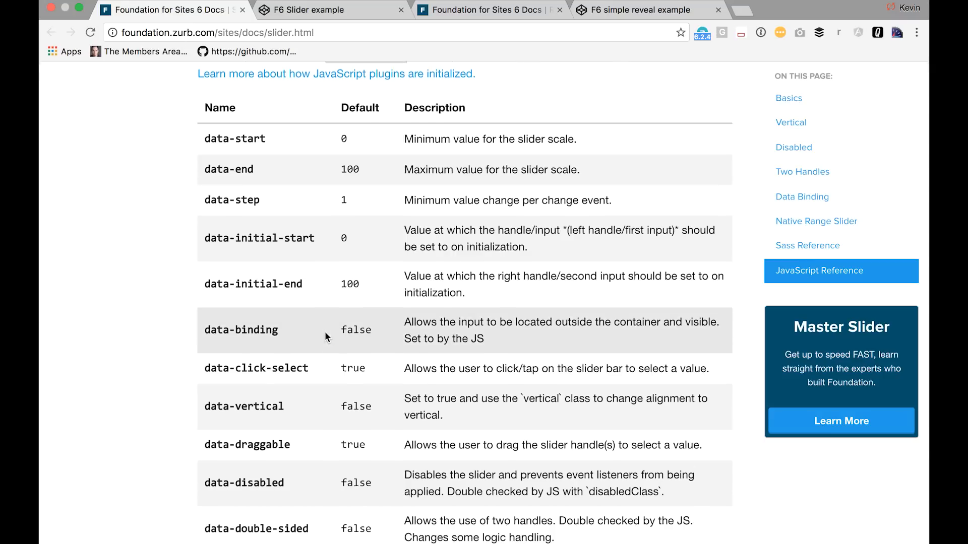
Scroll to later slider options like data-decimal, then reopen the F6 Slider pen
scroll("down", 3)
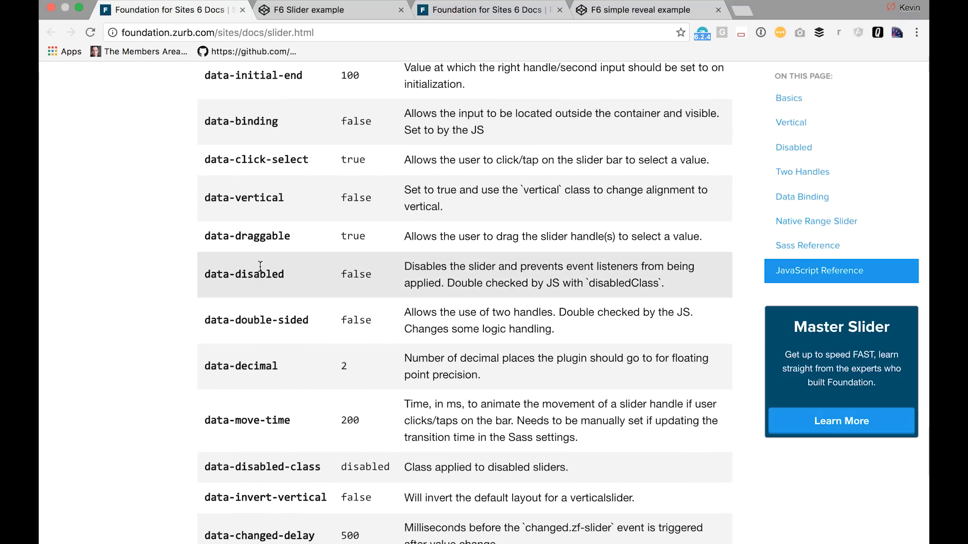
mouse_move(254, 236)
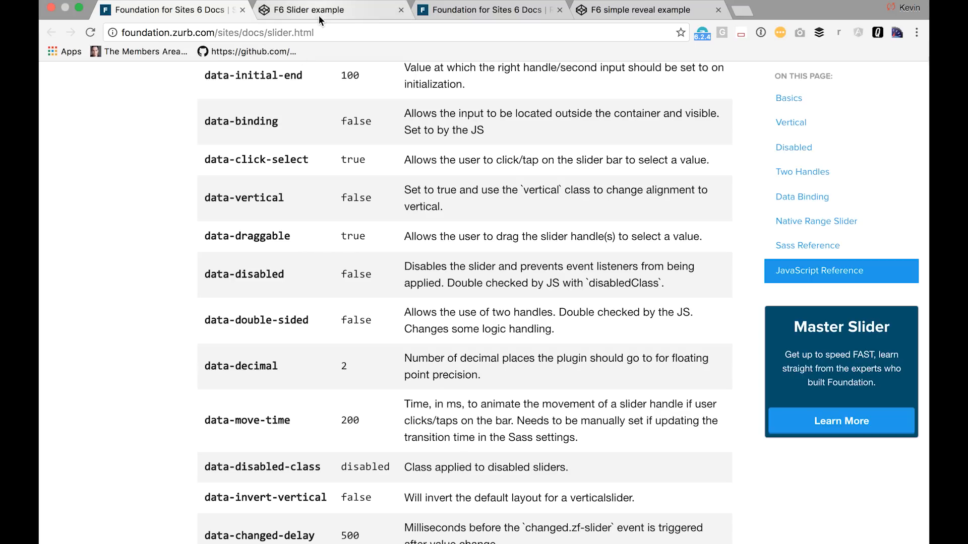
mouse_move(319, 16)
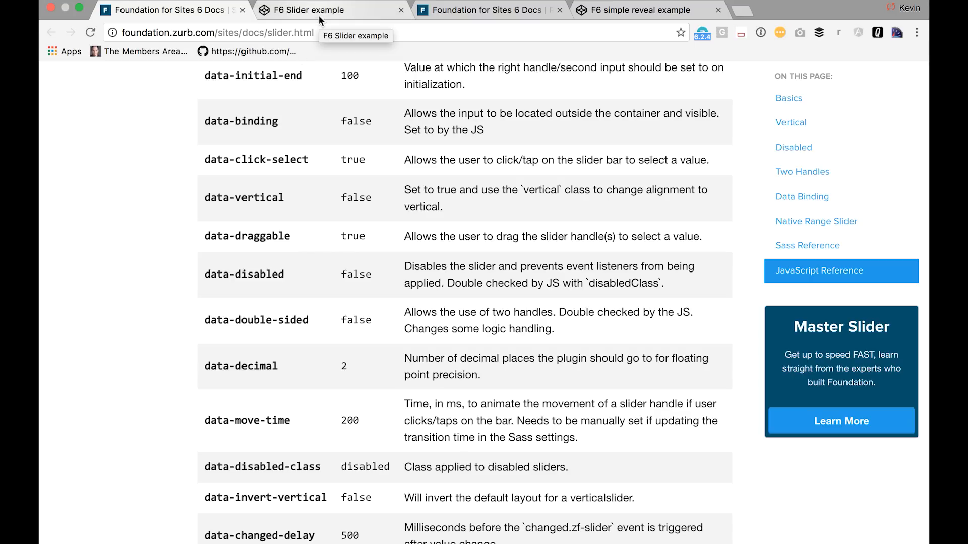
left_click(321, 9)
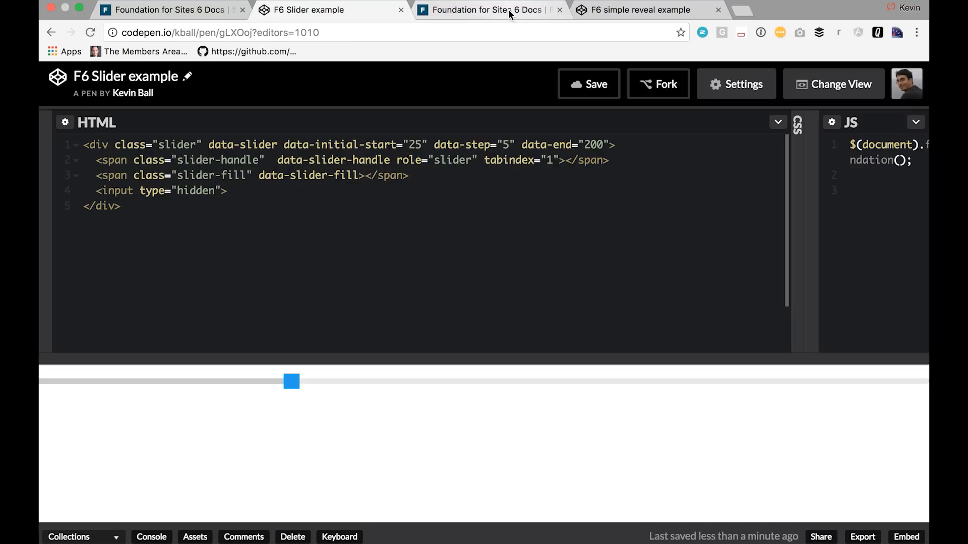
mouse_move(510, 15)
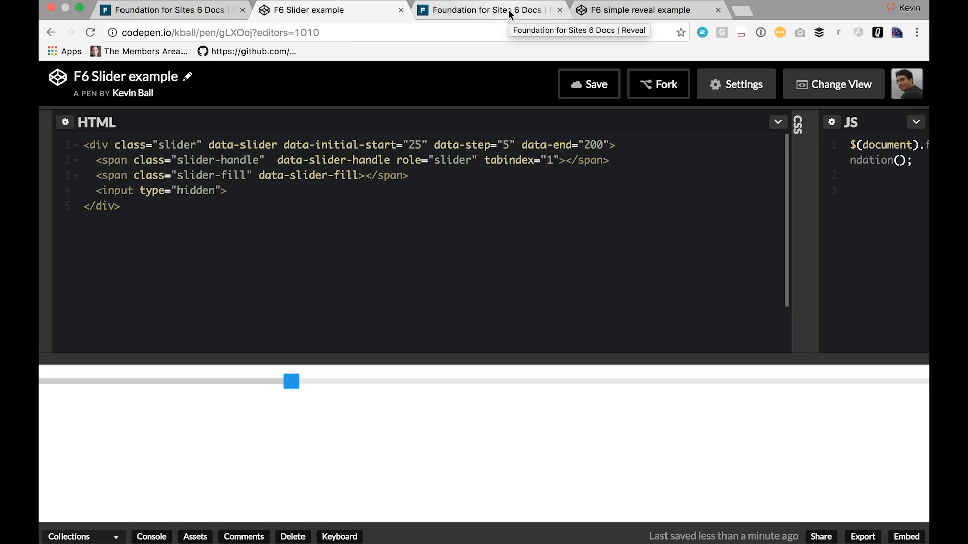
View the Reveal docs' basic modal markup, then switch to the F6 simple reveal pen
left_click(496, 10)
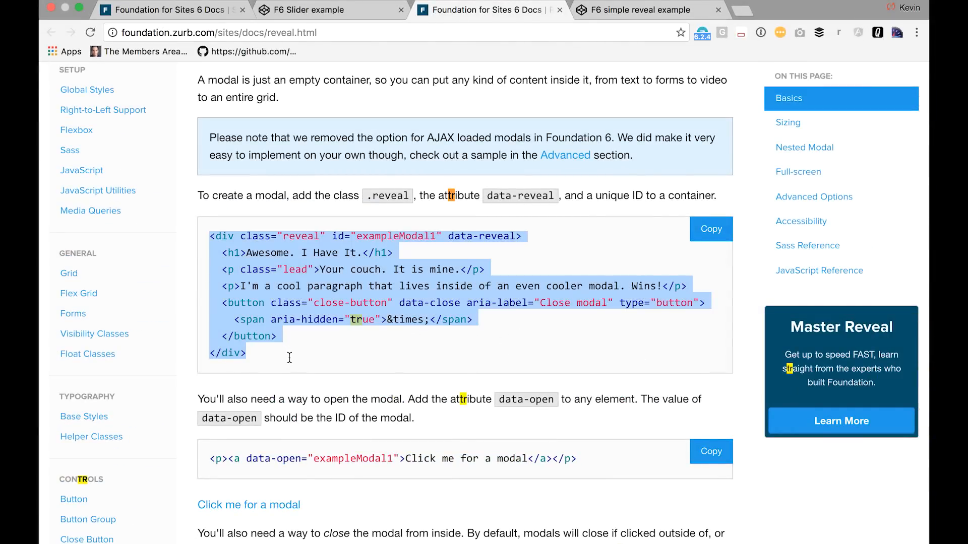
left_click(451, 236)
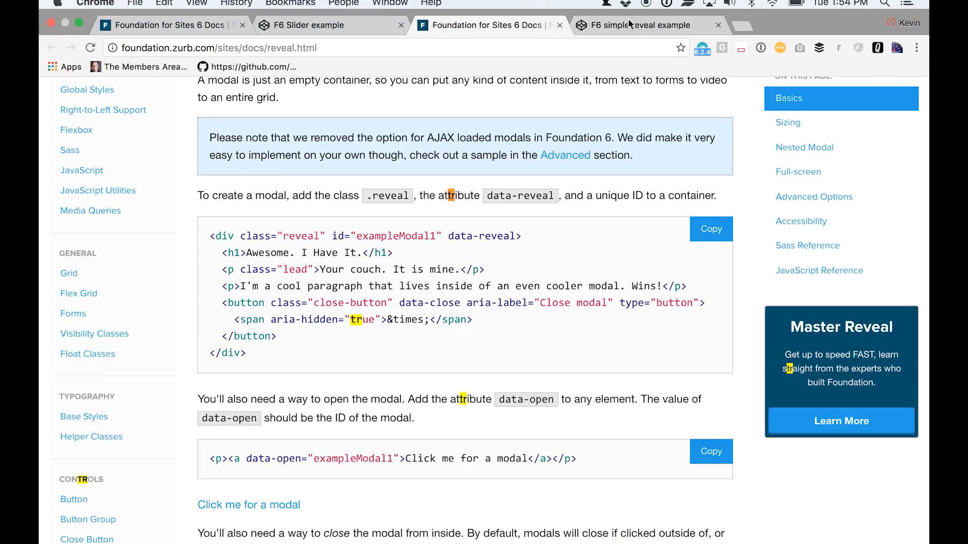
left_click(633, 25)
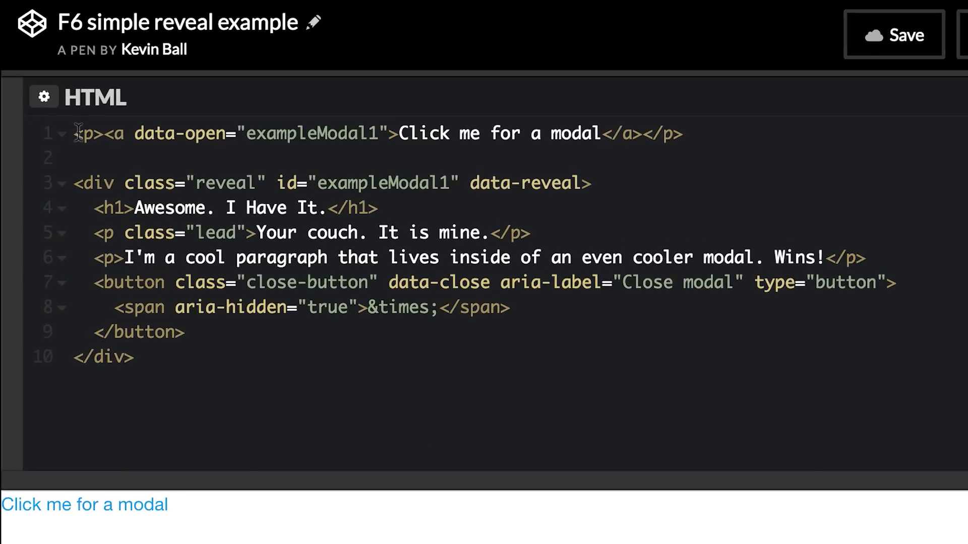
mouse_move(353, 166)
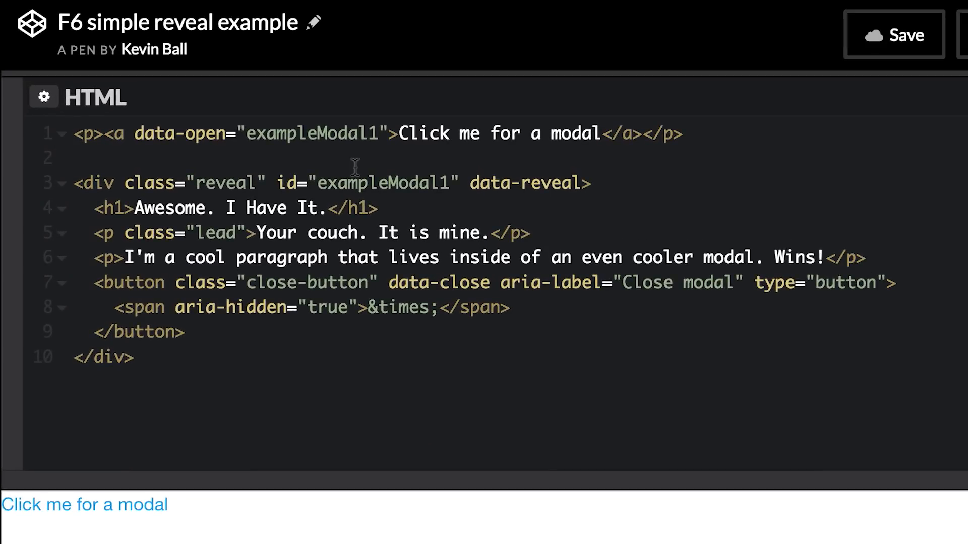
mouse_move(305, 290)
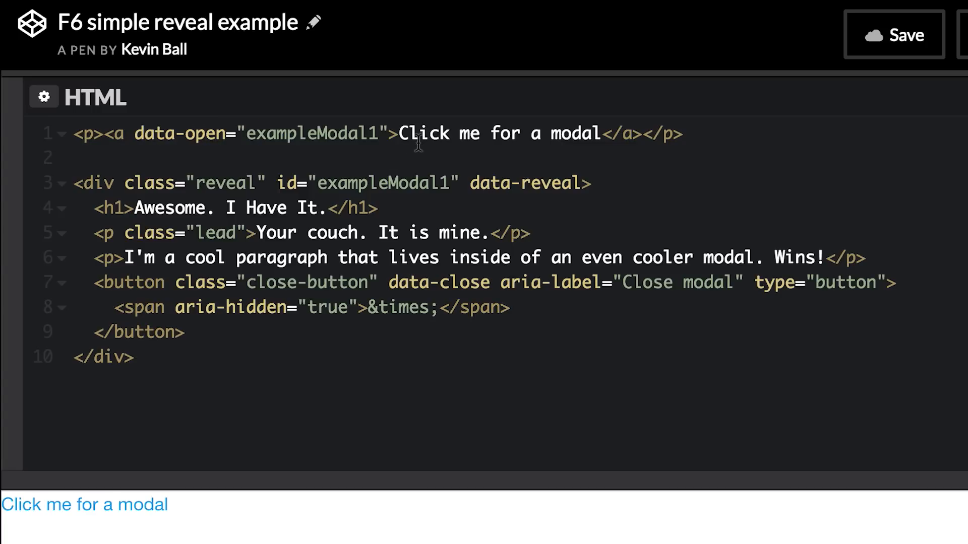
mouse_move(331, 257)
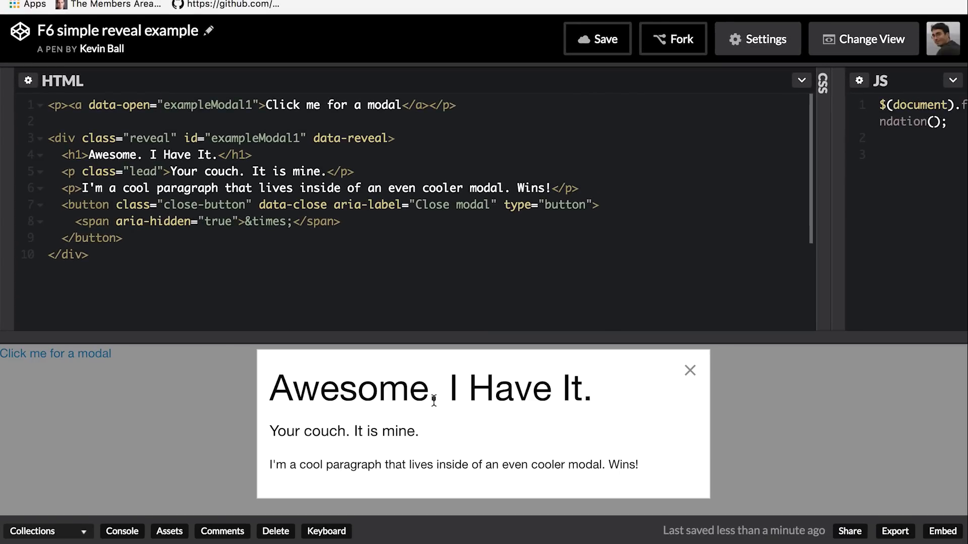
Close the open example modal in the preview
left_click(690, 371)
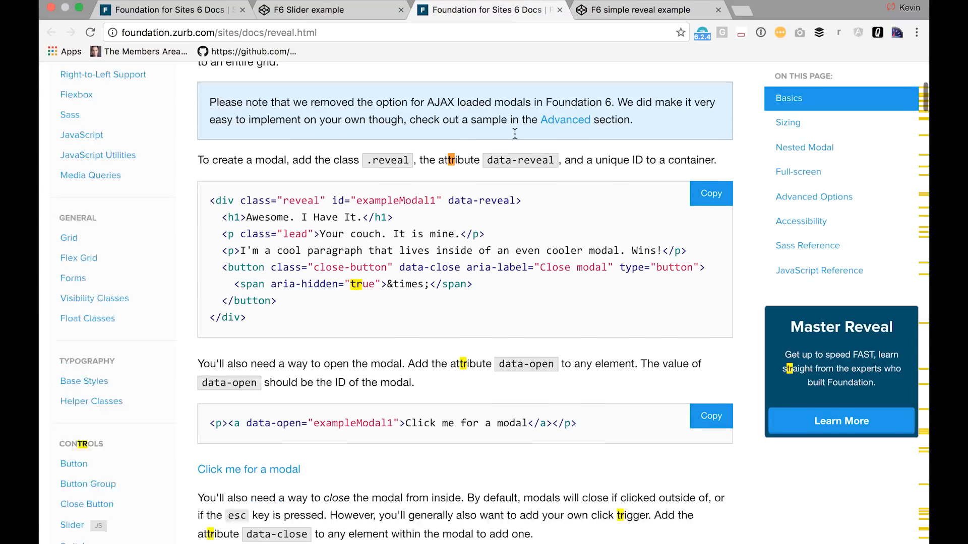
Scroll the Reveal options table to data-v-offset and data-h-offset, then reopen the reveal pen
scroll("down", 3)
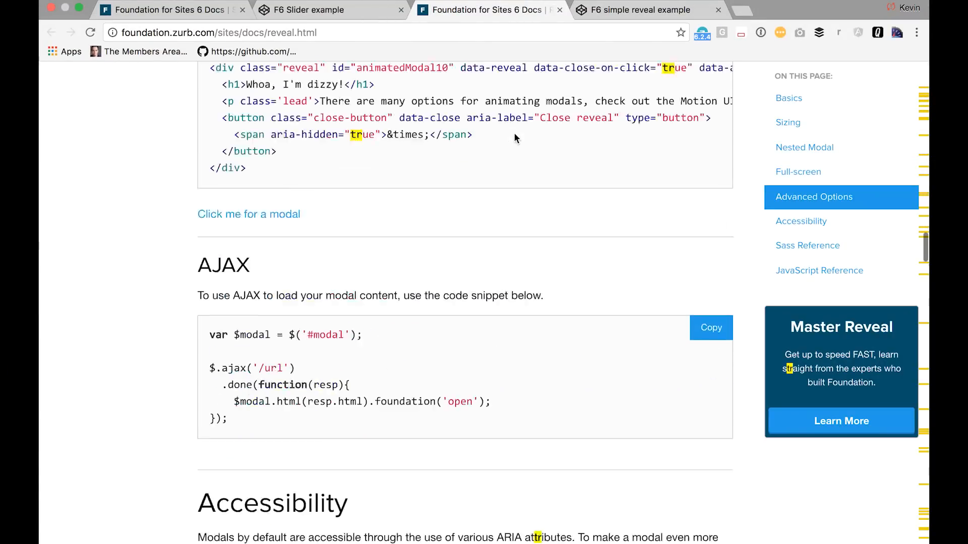
scroll("down", 3)
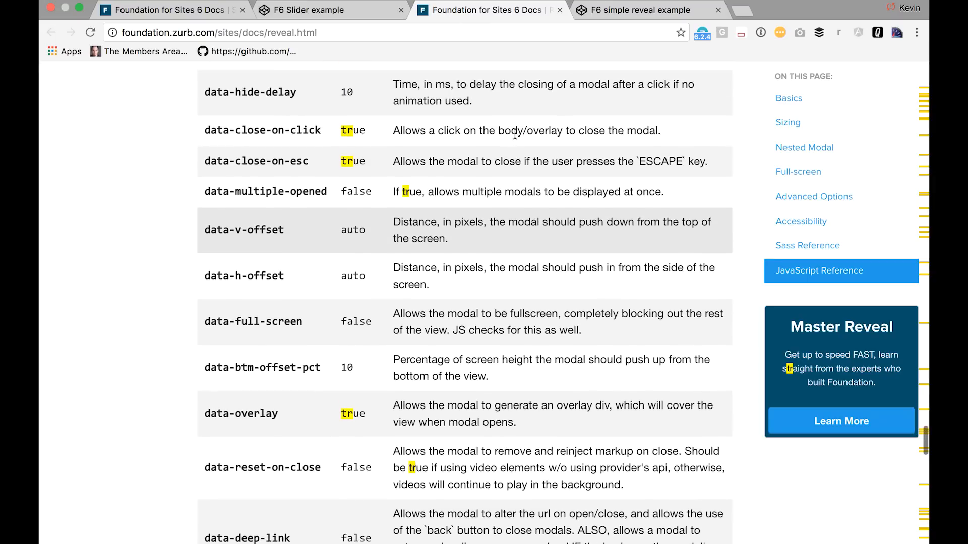
scroll("up", 3)
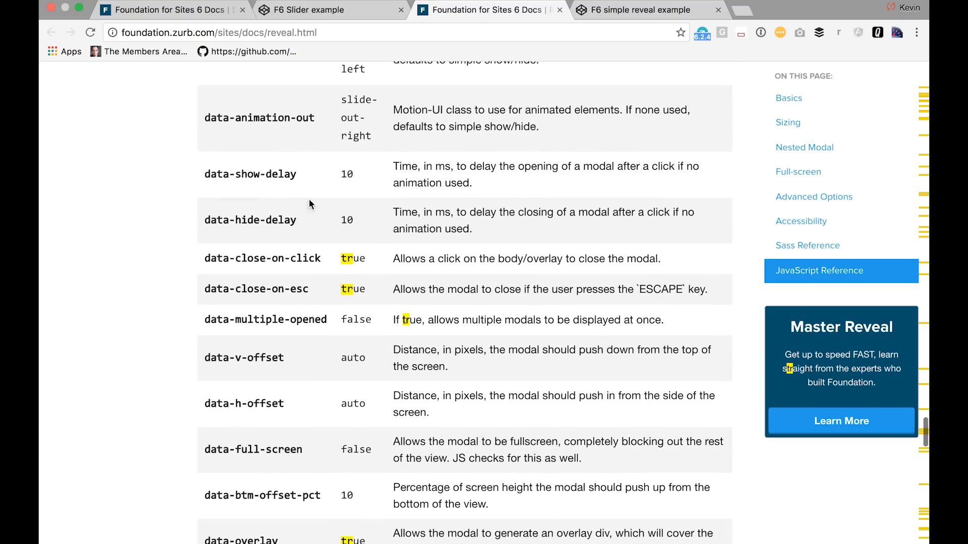
mouse_move(290, 215)
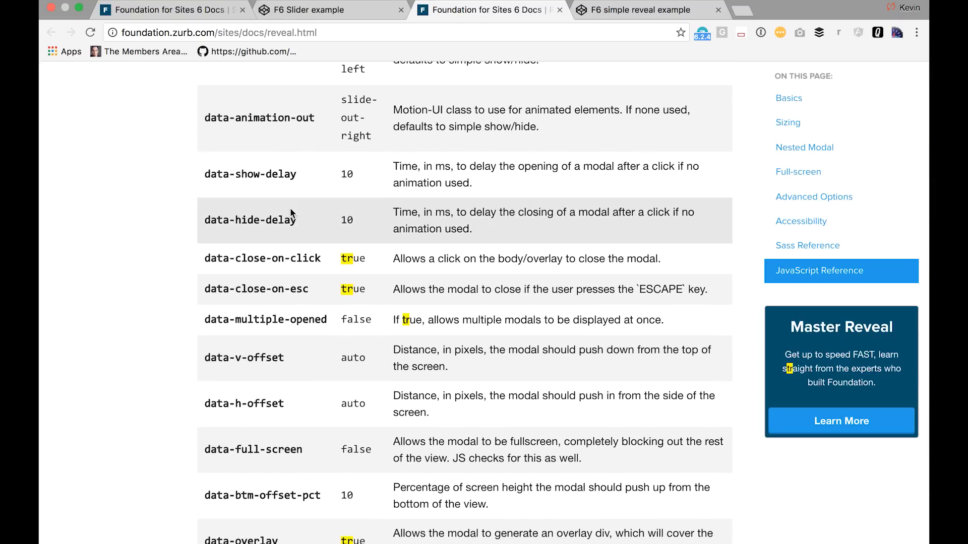
scroll("down", 3)
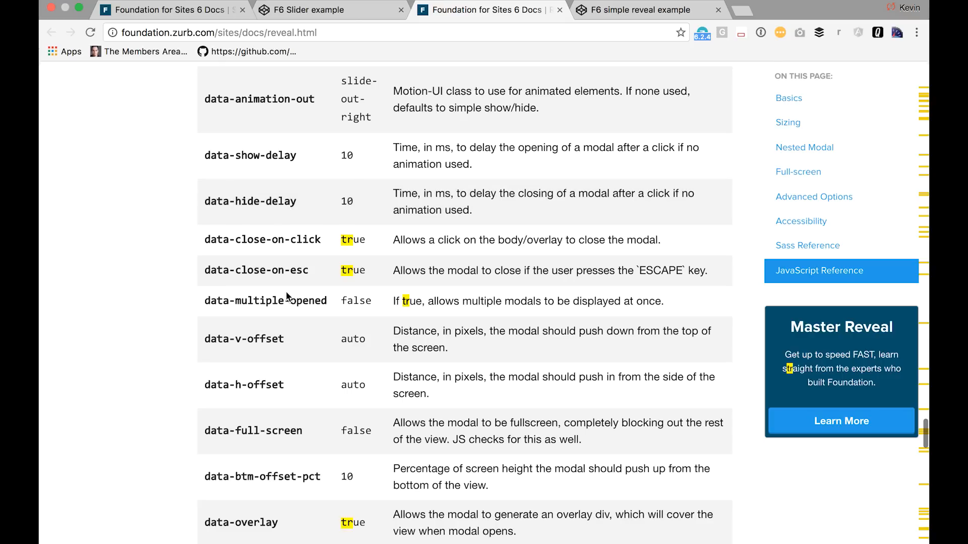
mouse_move(368, 383)
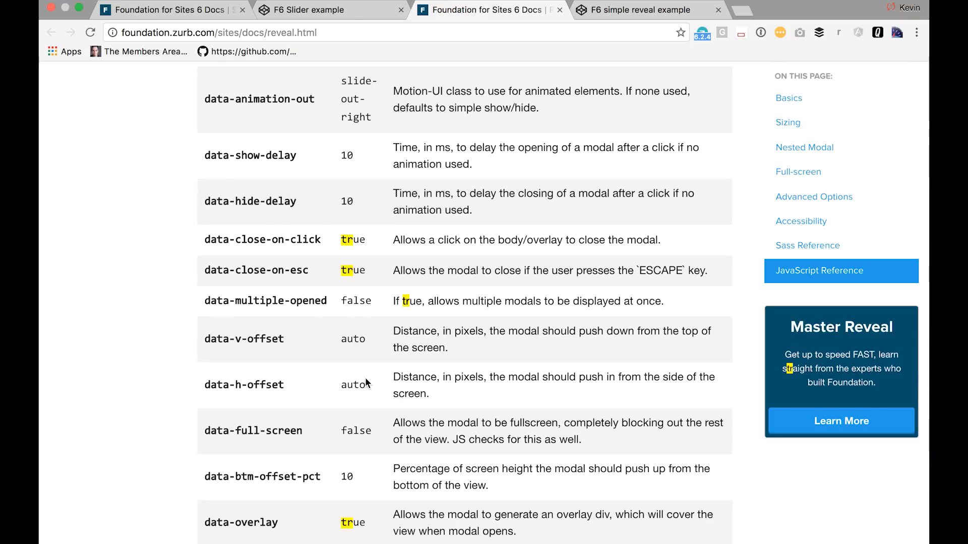
mouse_move(570, 48)
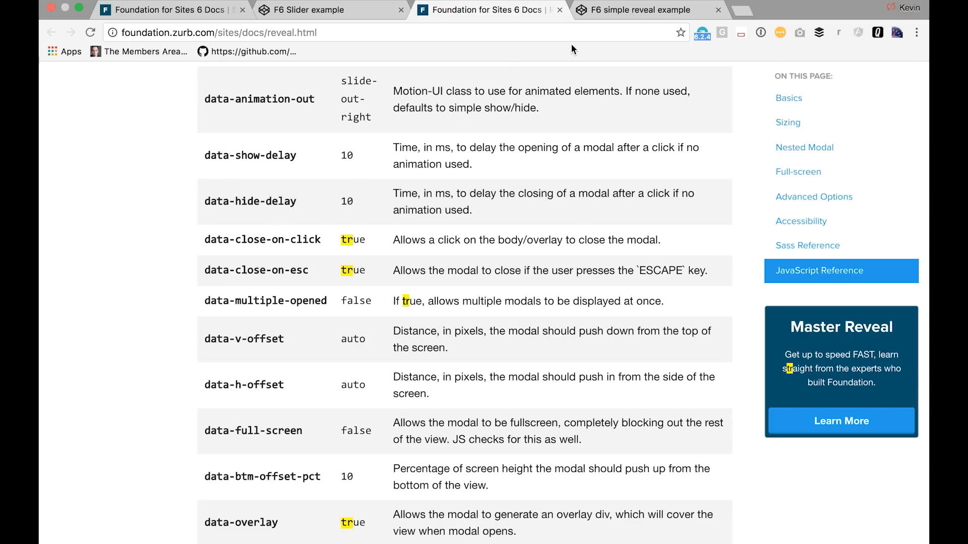
left_click(645, 9)
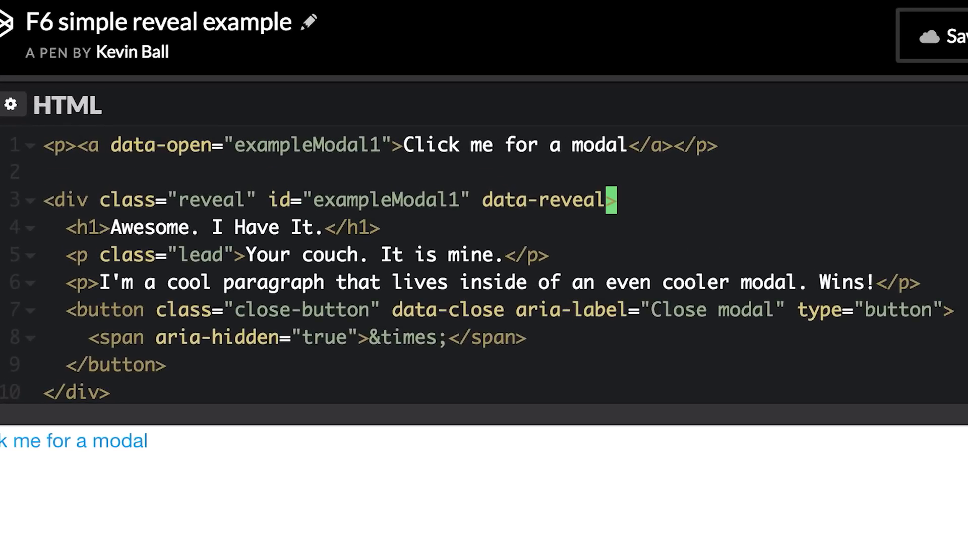
Add data-v-offset="0" to the reveal div and open the modal to see it at the top
type("data>")
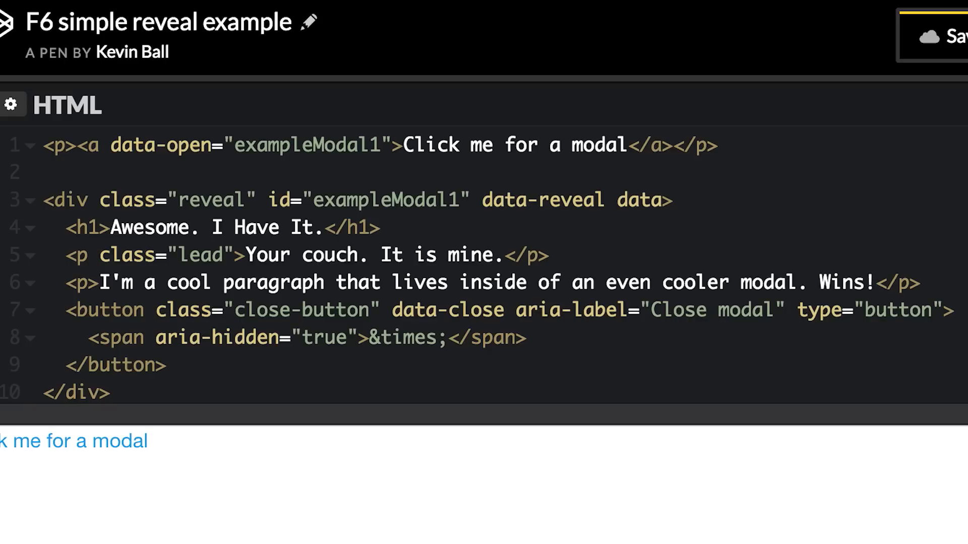
type("-")
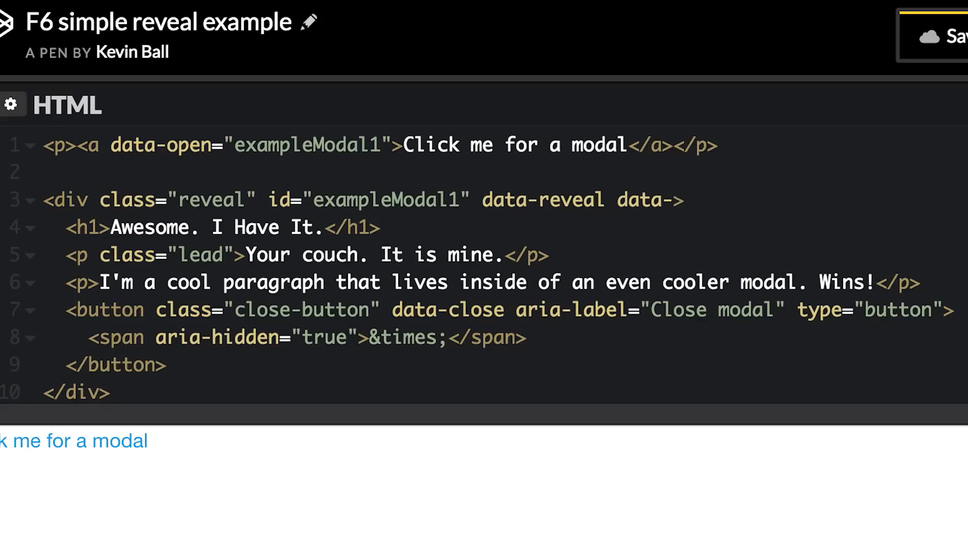
type("v-of")
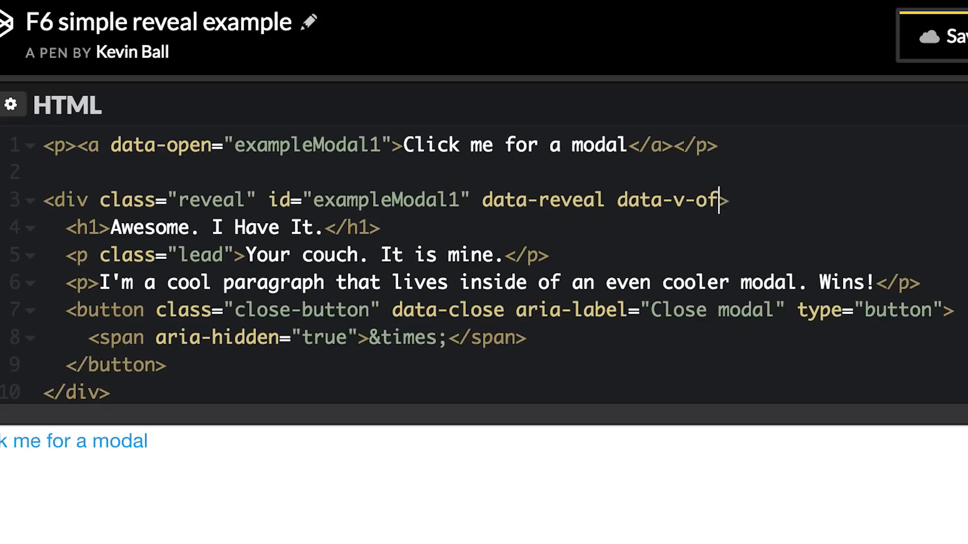
type("fset")
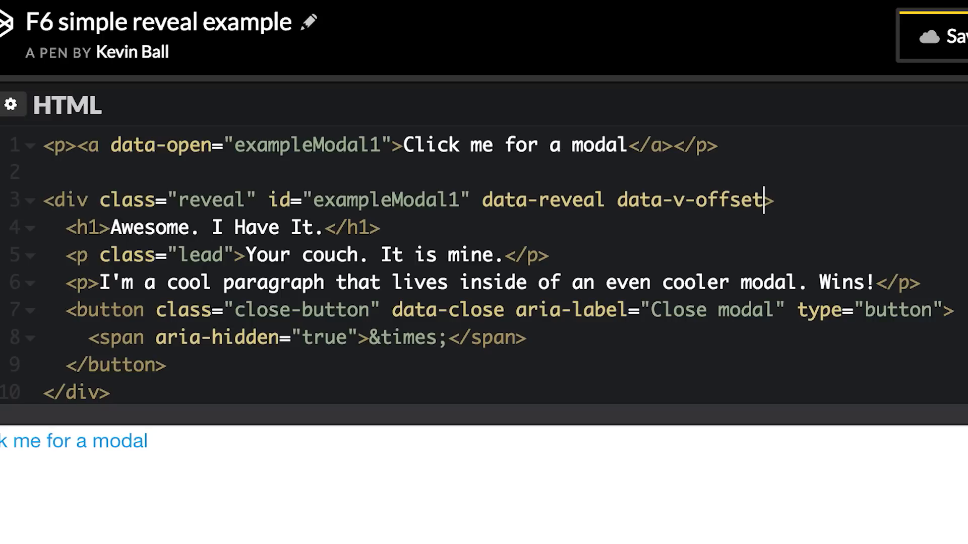
type("=\"0\"")
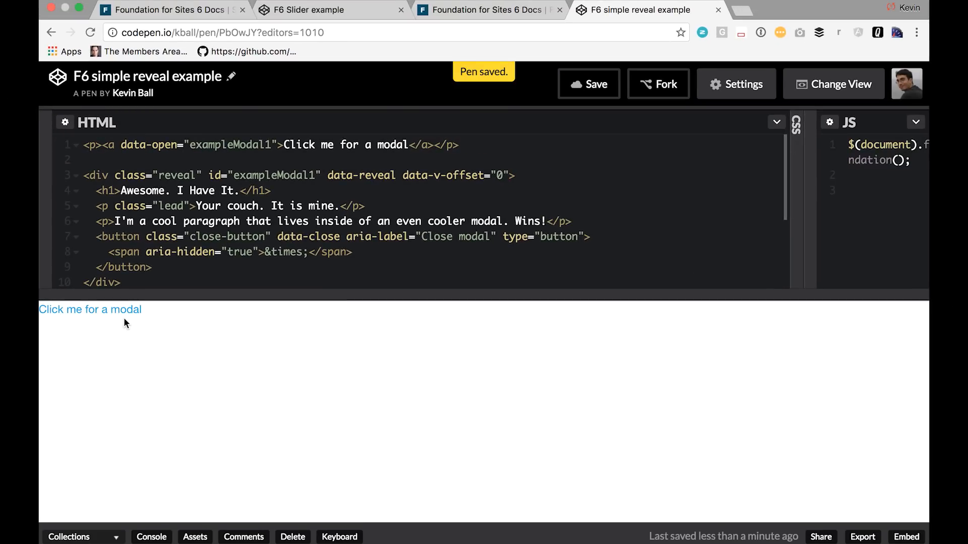
left_click(89, 310)
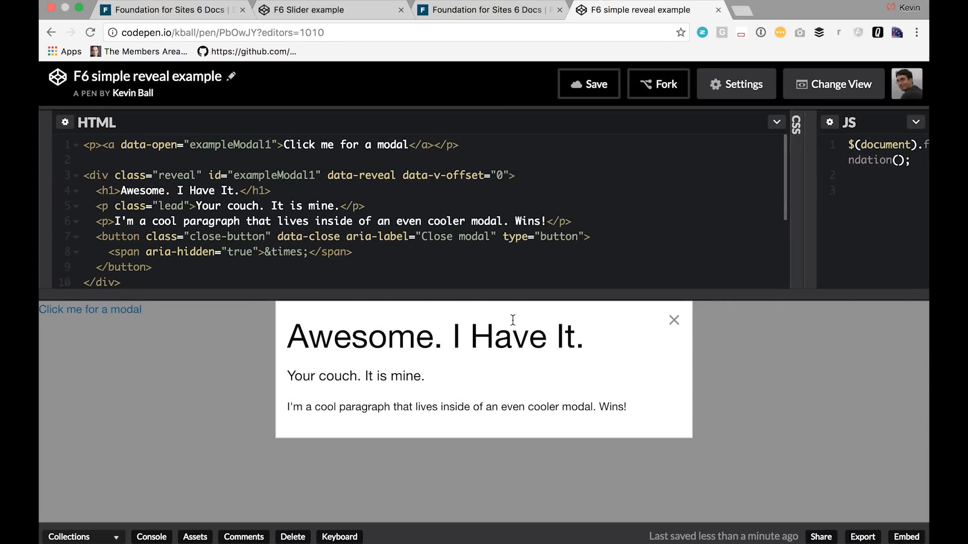
left_click(375, 205)
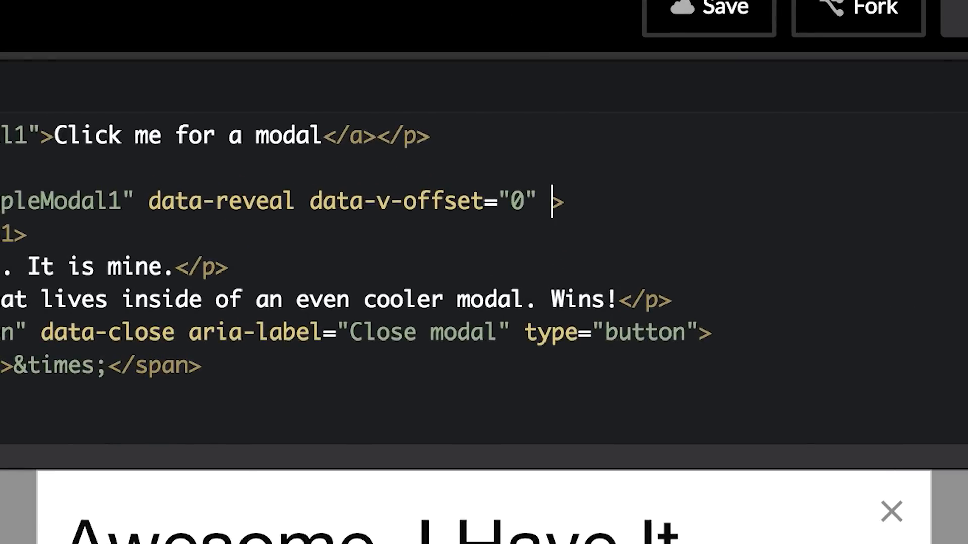
Add data-h-offset="0" and reopen the modal to confirm it sits top-left
type("data-")
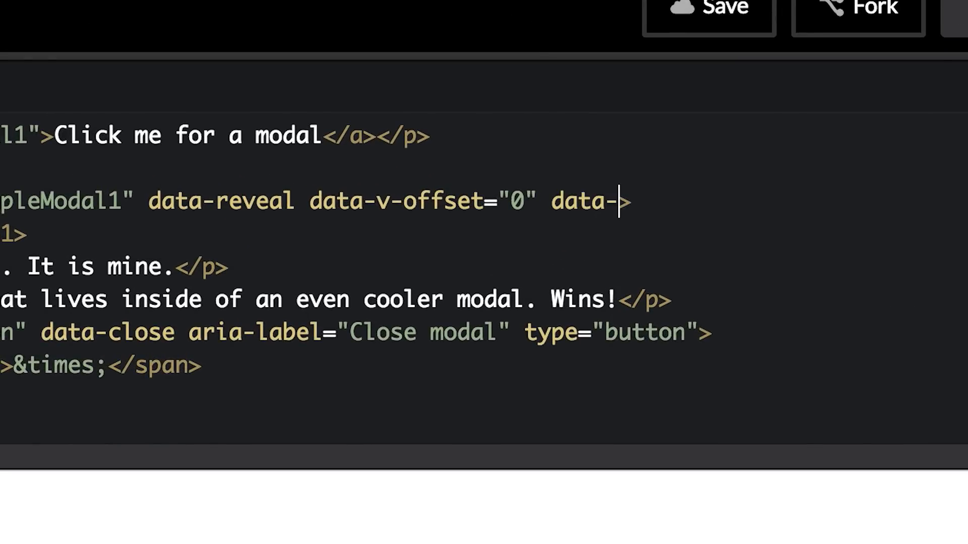
type("h-ffset")
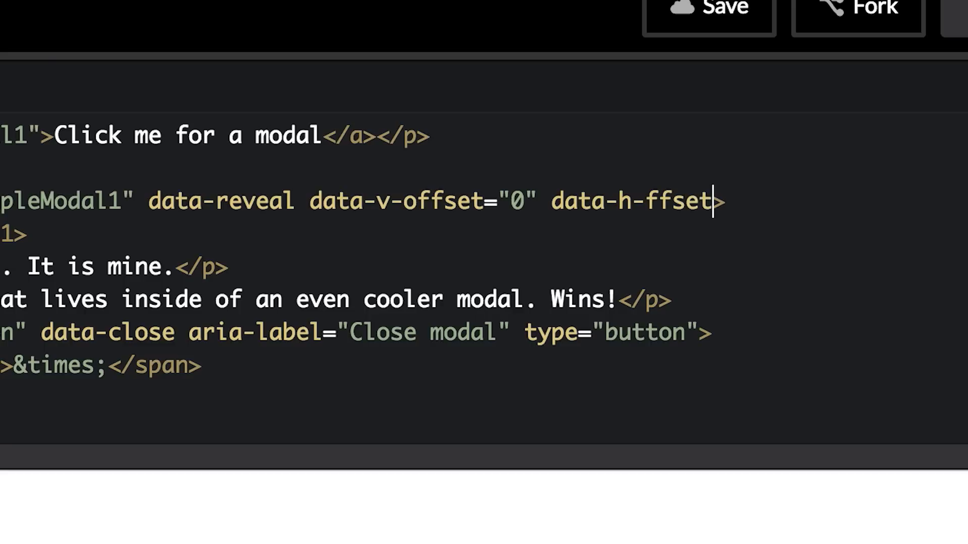
type("o=")
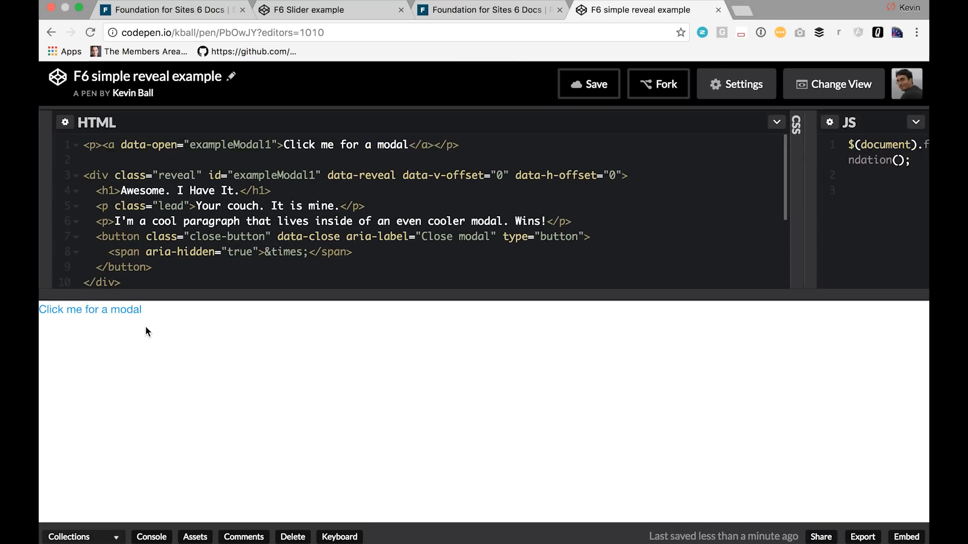
left_click(89, 310)
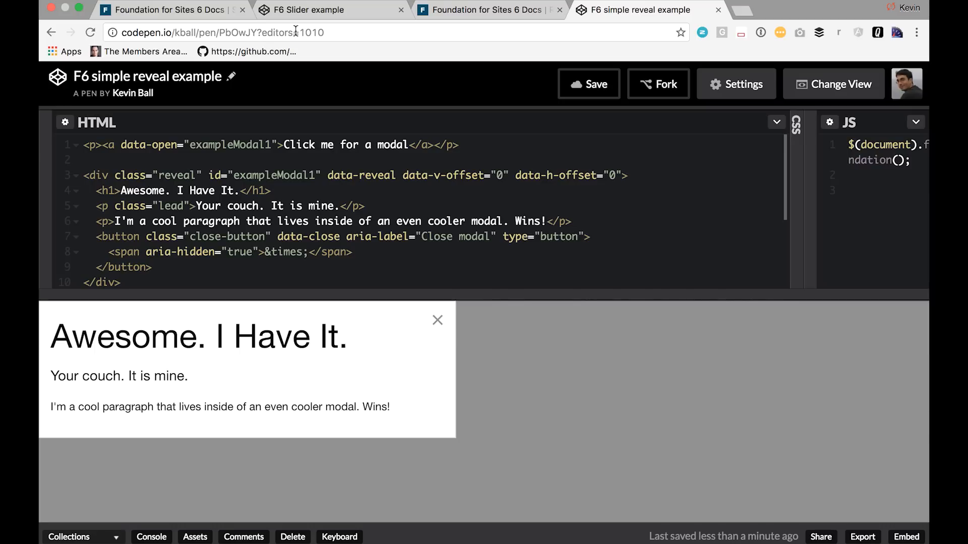
mouse_move(434, 6)
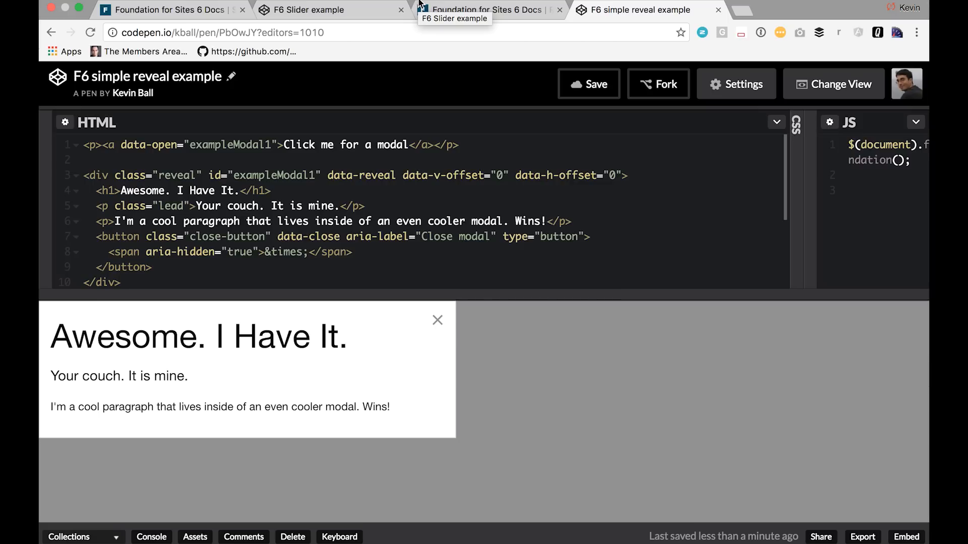
mouse_move(465, 315)
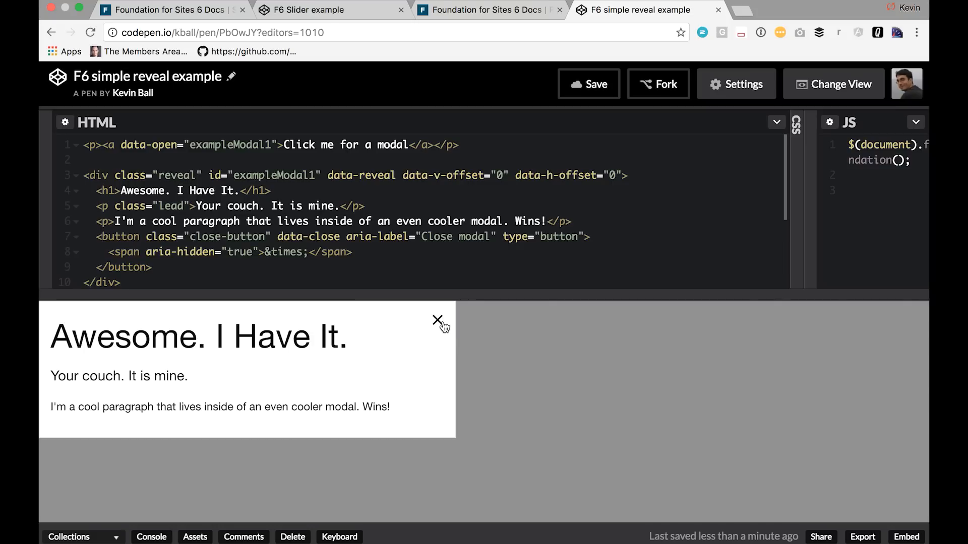
Close the top-left modal via its X button, leaving only the trigger link in the preview
left_click(438, 321)
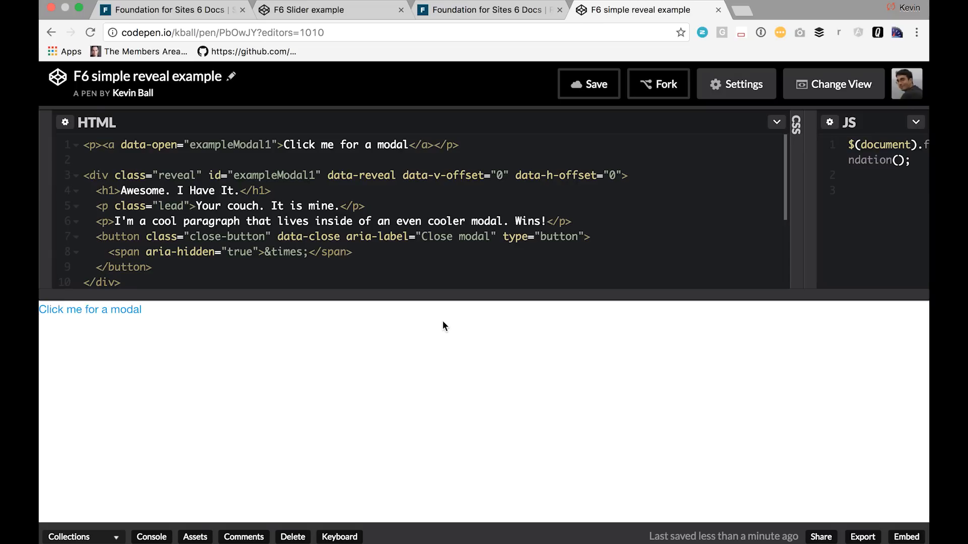